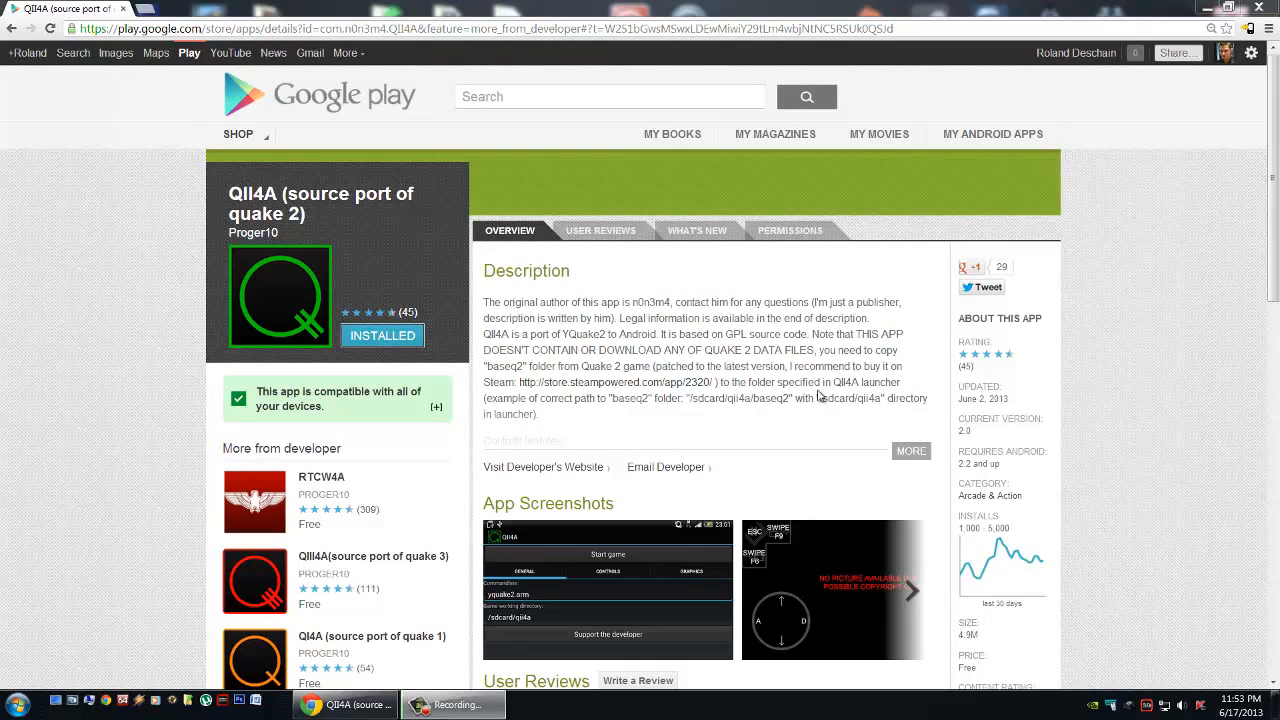
{"action": "mouse_move", "coordinate": [822, 384]}
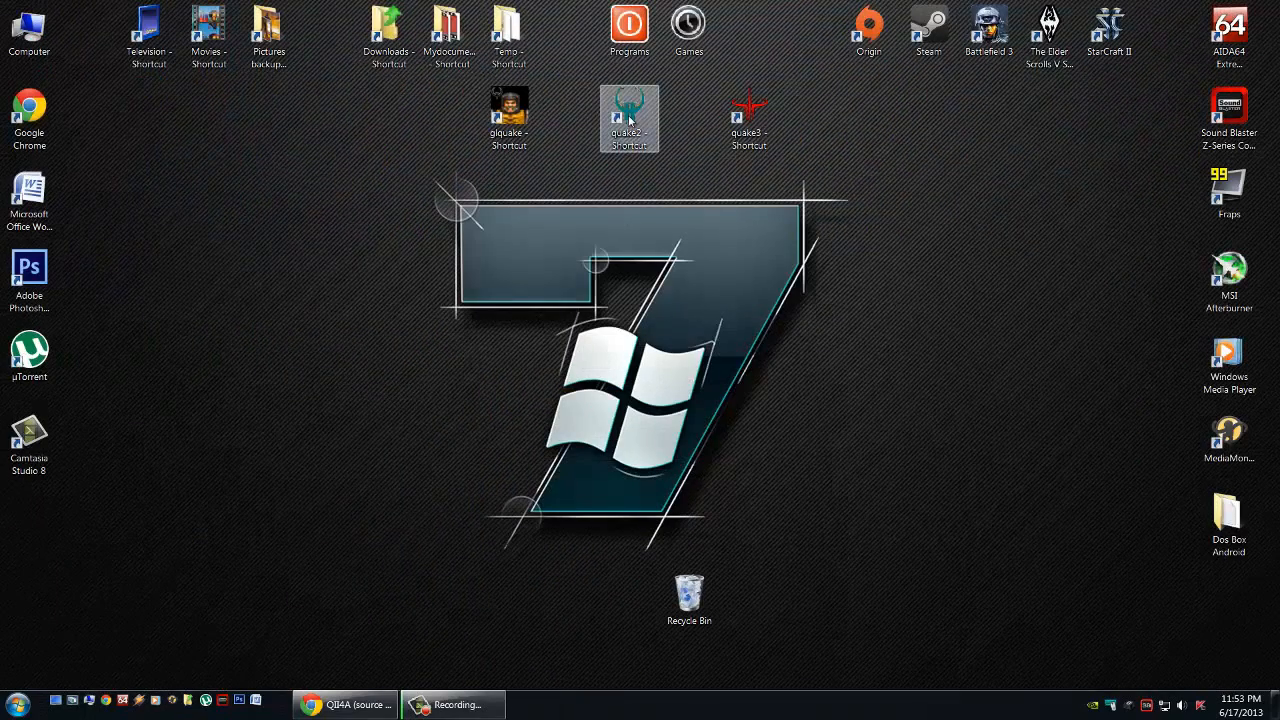
- Browse to C:\Games\Quake 2 and select the baseq2 game data folder
{"action": "left_click", "coordinate": [628, 114]}
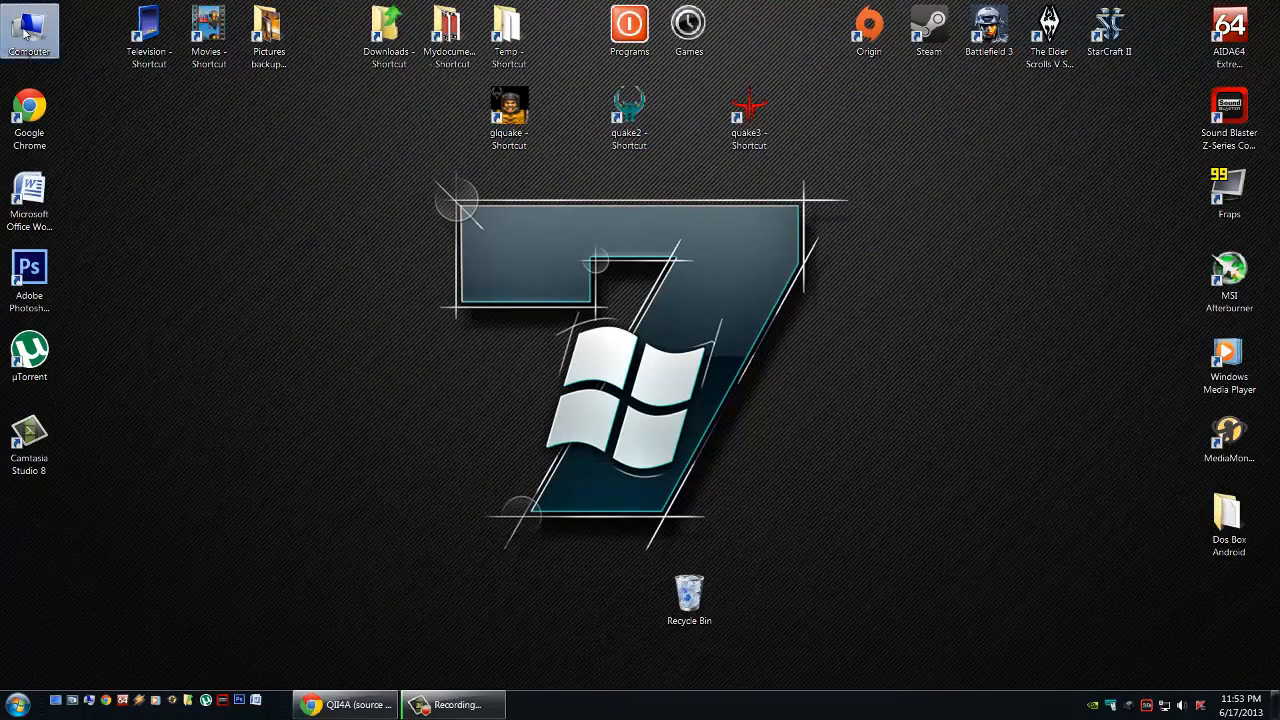
{"action": "double_click", "coordinate": [28, 24]}
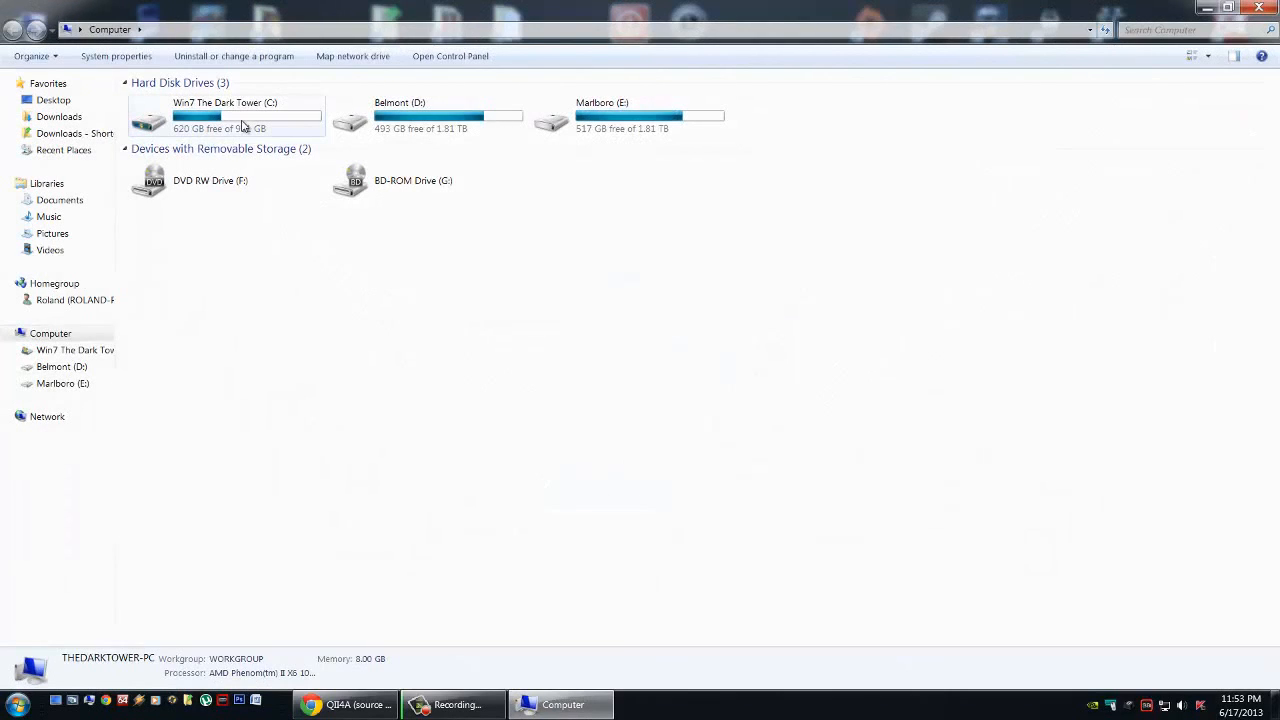
{"action": "double_click", "coordinate": [250, 118]}
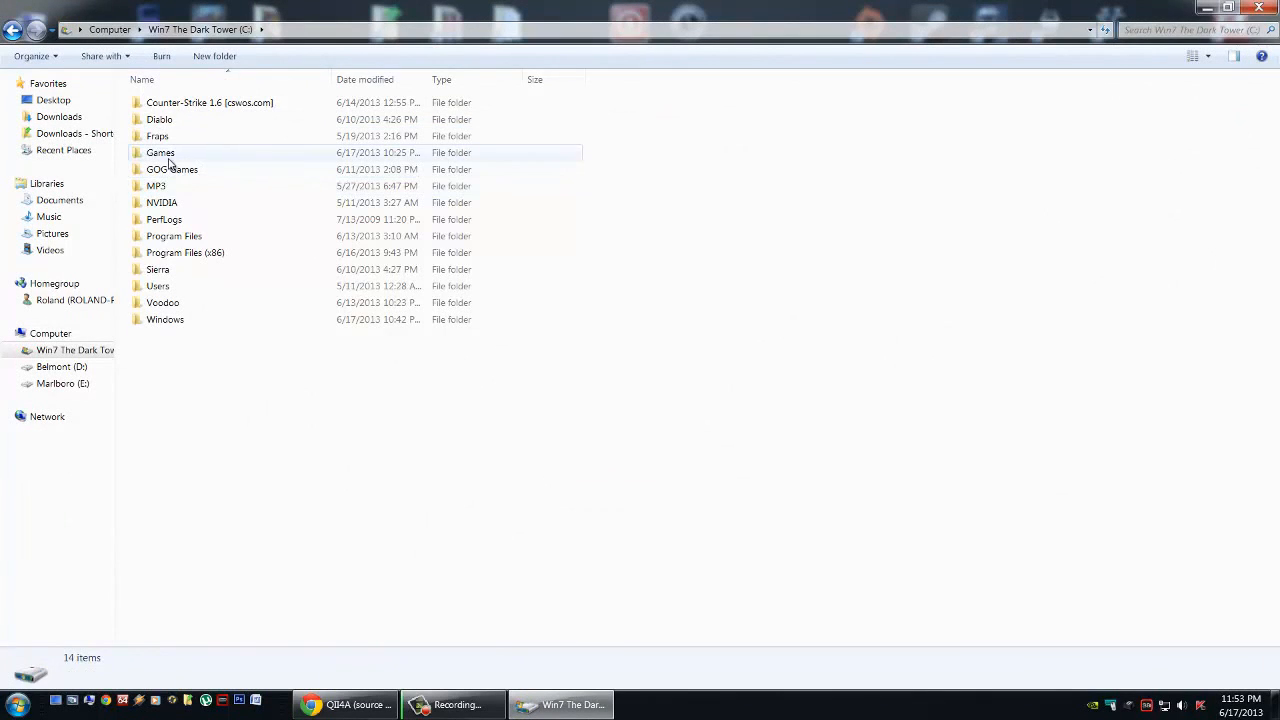
{"action": "double_click", "coordinate": [160, 152]}
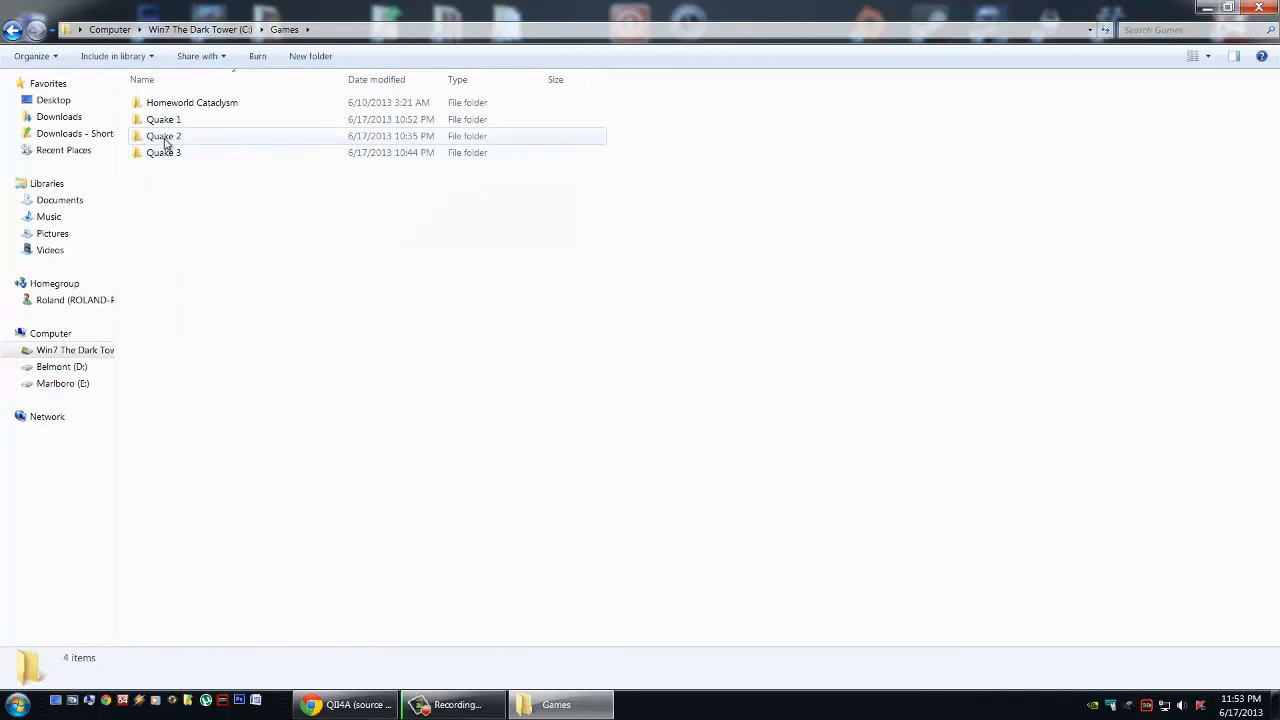
{"action": "double_click", "coordinate": [164, 136]}
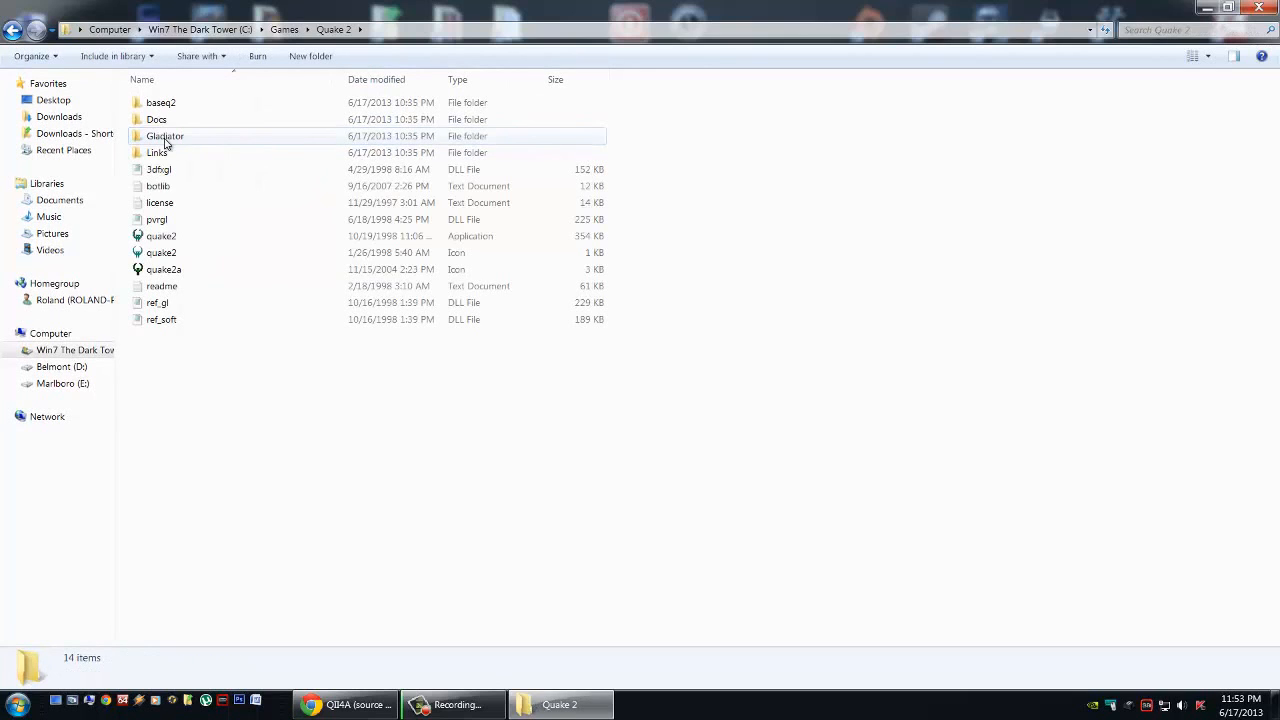
{"action": "left_click", "coordinate": [160, 104]}
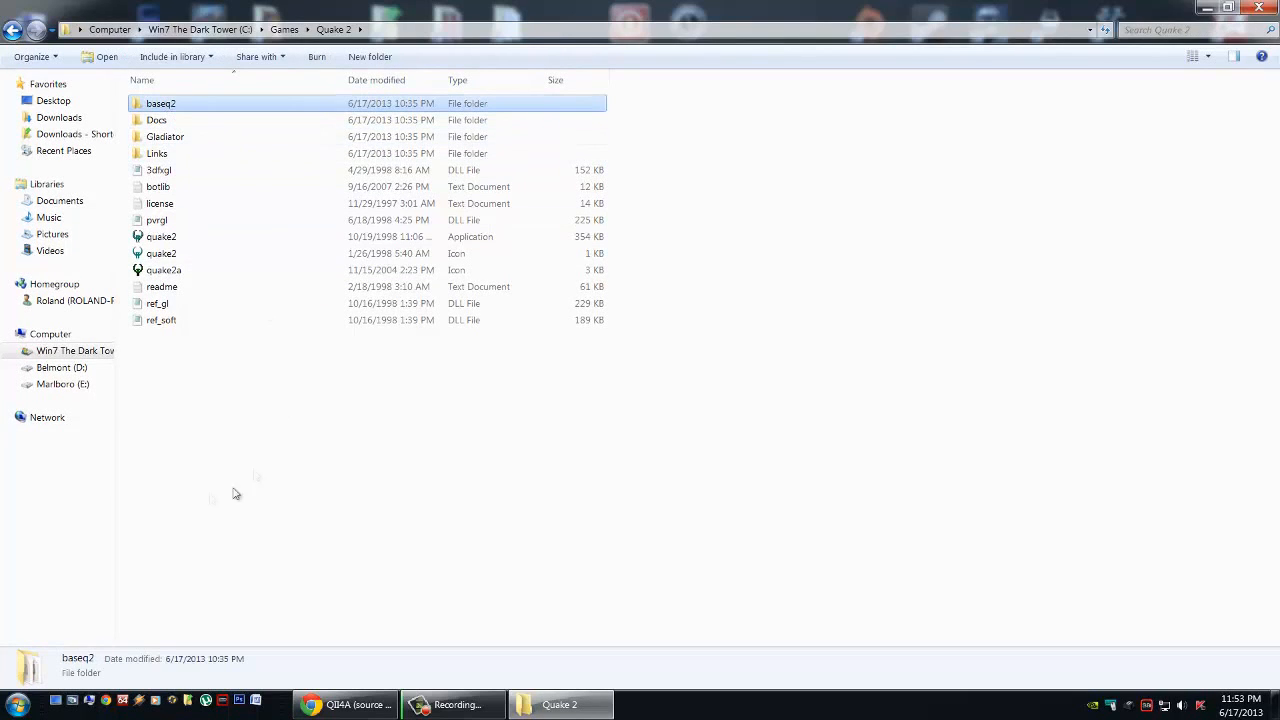
{"action": "mouse_move", "coordinate": [216, 492]}
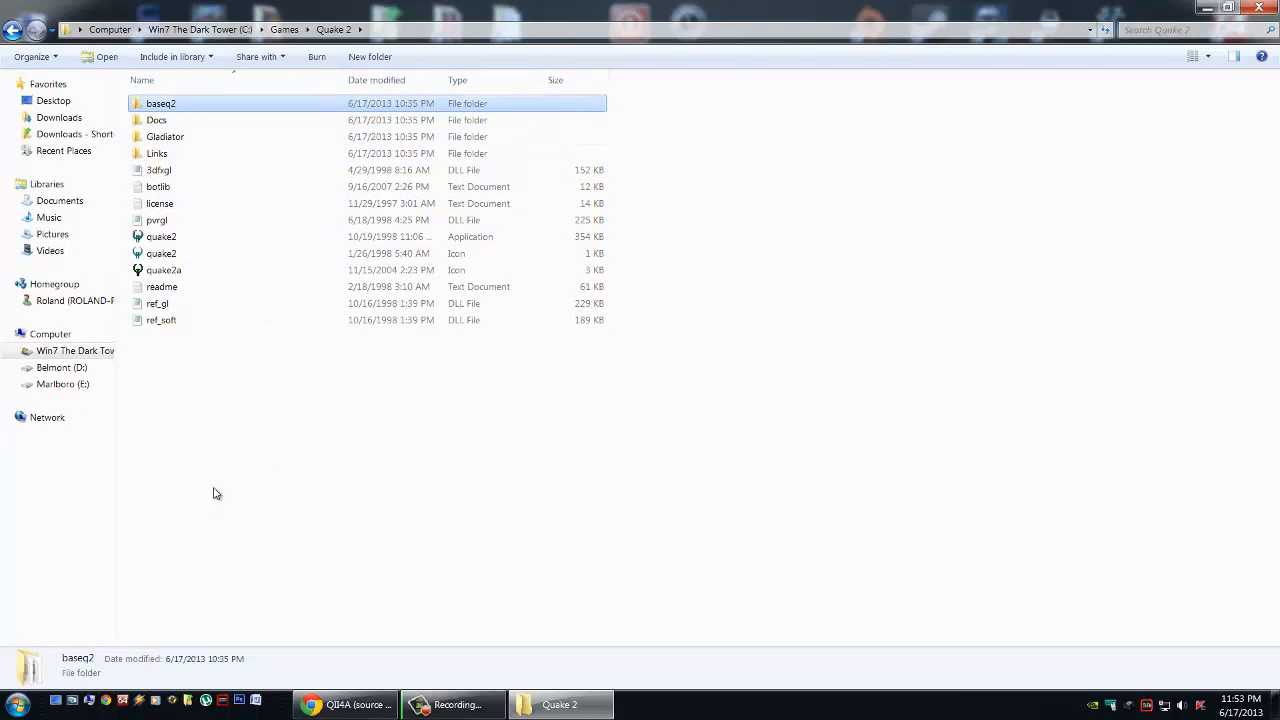
{"action": "mouse_move", "coordinate": [210, 512]}
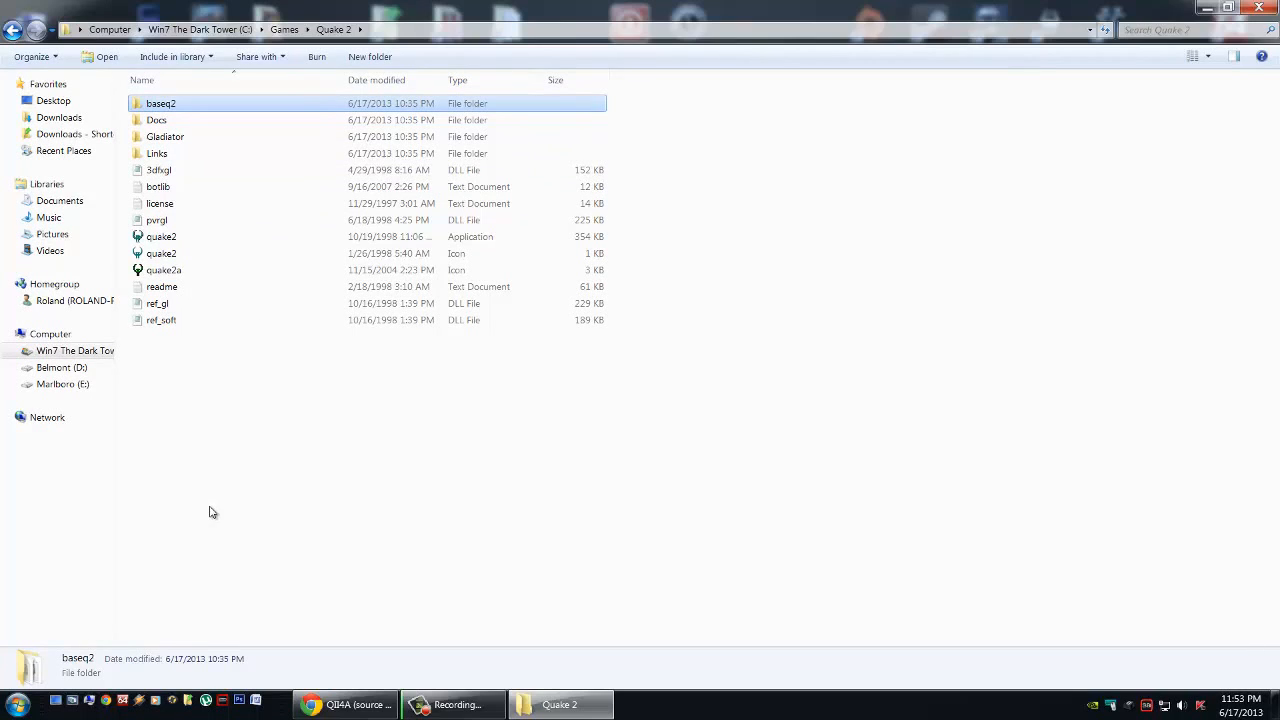
{"action": "mouse_move", "coordinate": [716, 20]}
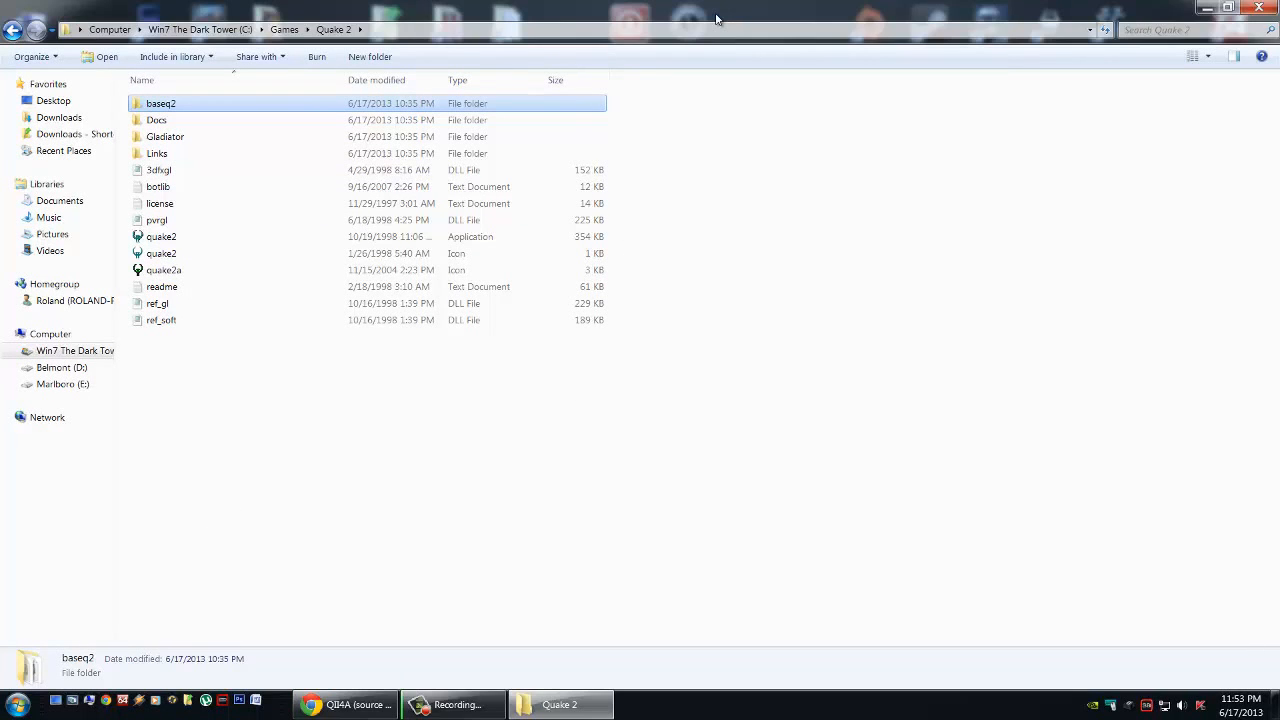
{"action": "mouse_move", "coordinate": [724, 24]}
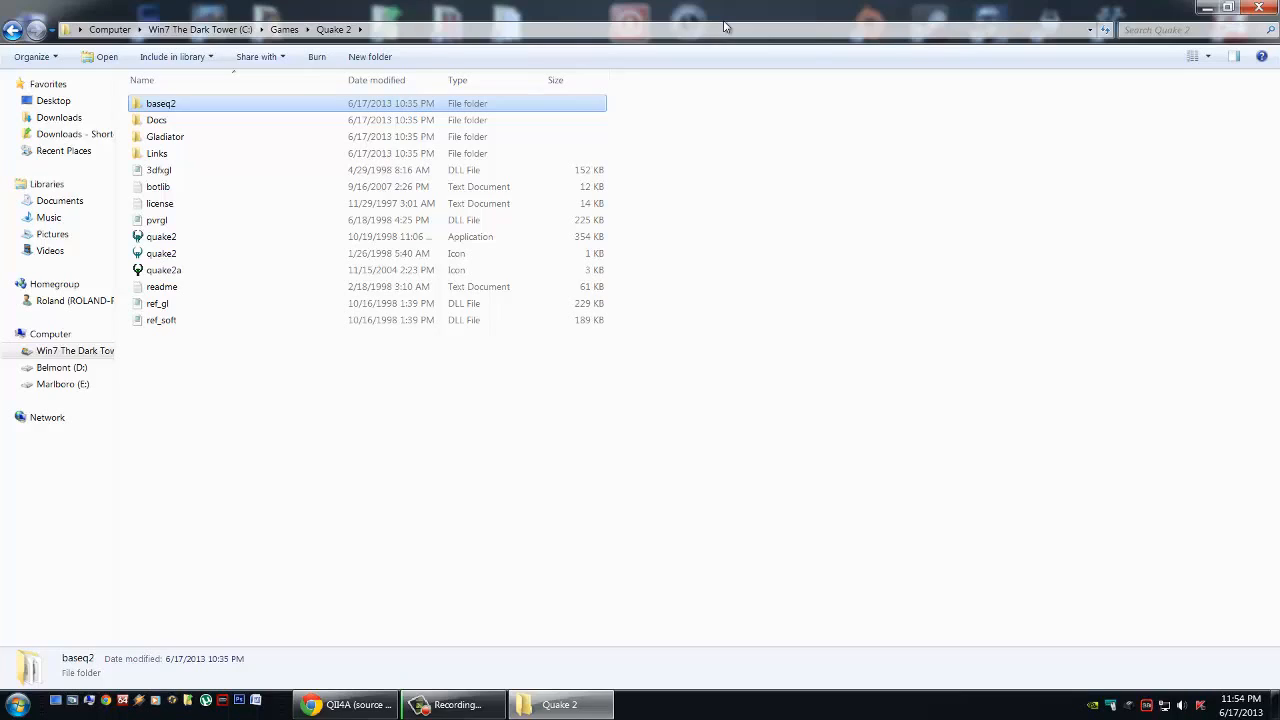
{"action": "mouse_move", "coordinate": [632, 24]}
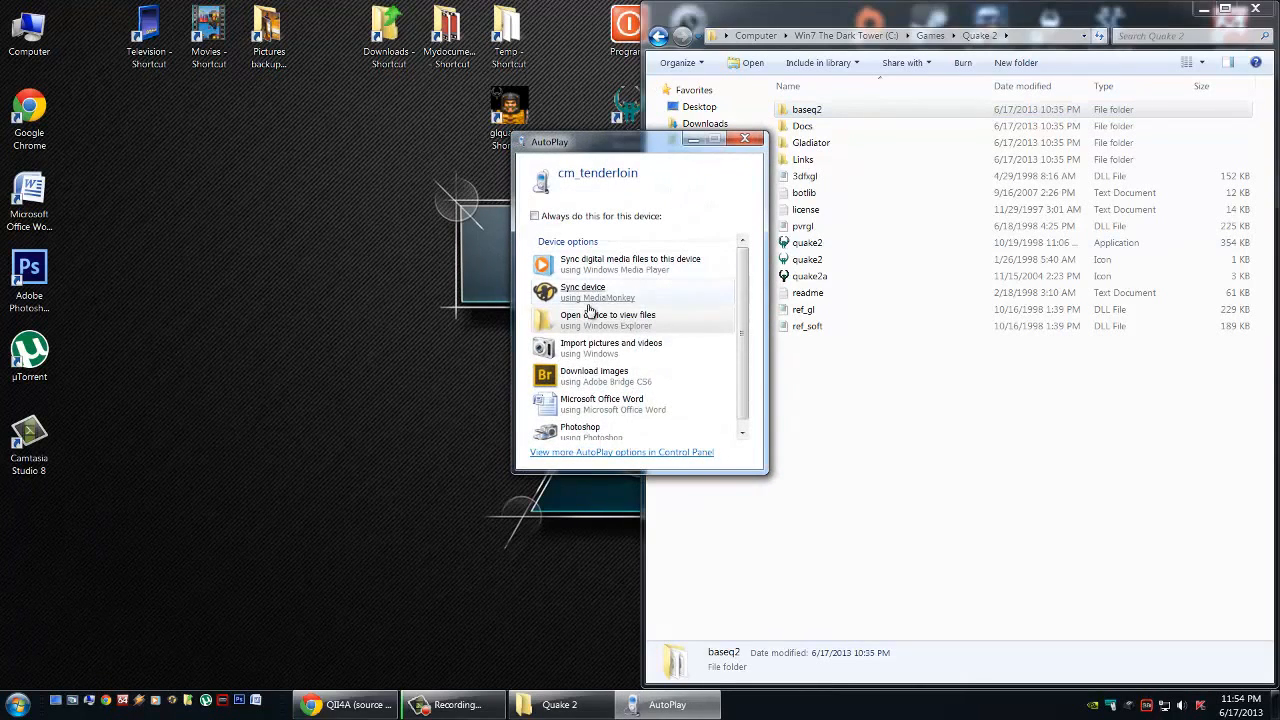
- On the connected phone's SD card, create a new folder and name it qii4a
{"action": "left_click", "coordinate": [608, 314]}
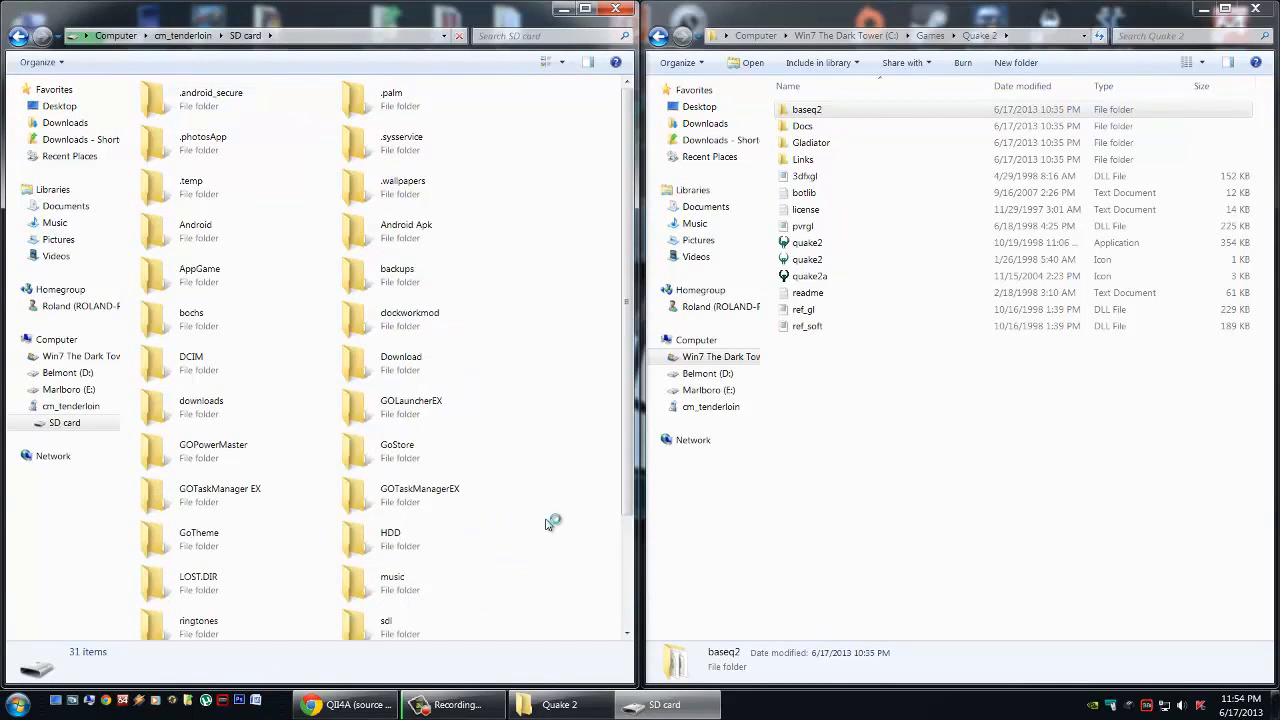
{"action": "scroll", "scroll_direction": "down", "scroll_amount": 3}
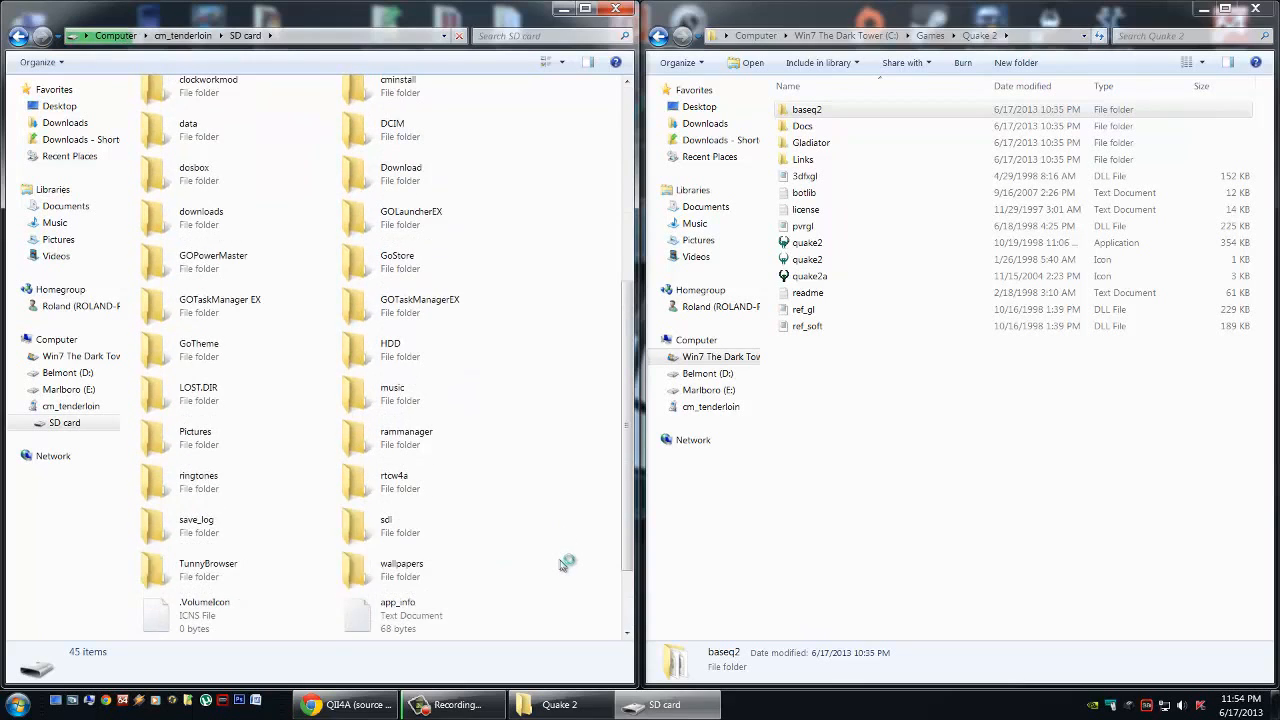
{"action": "scroll", "scroll_direction": "down", "scroll_amount": 3}
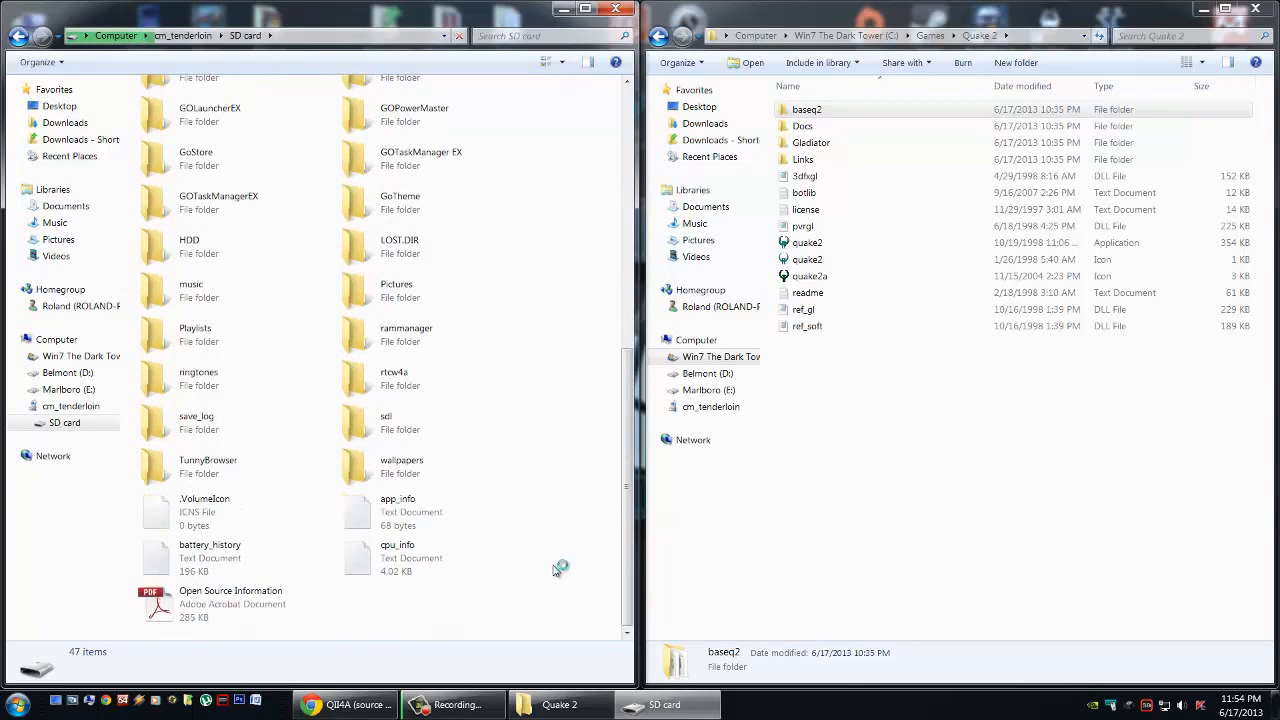
{"action": "right_click", "coordinate": [560, 570]}
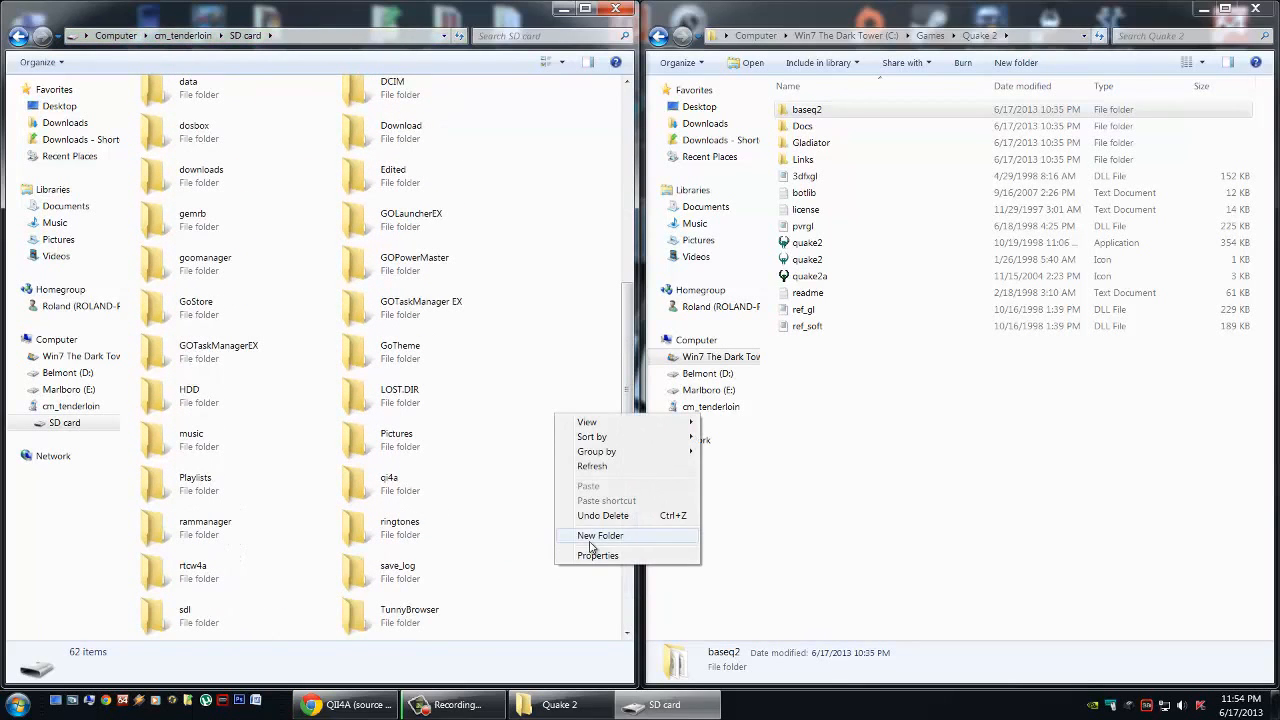
{"action": "left_click", "coordinate": [600, 536]}
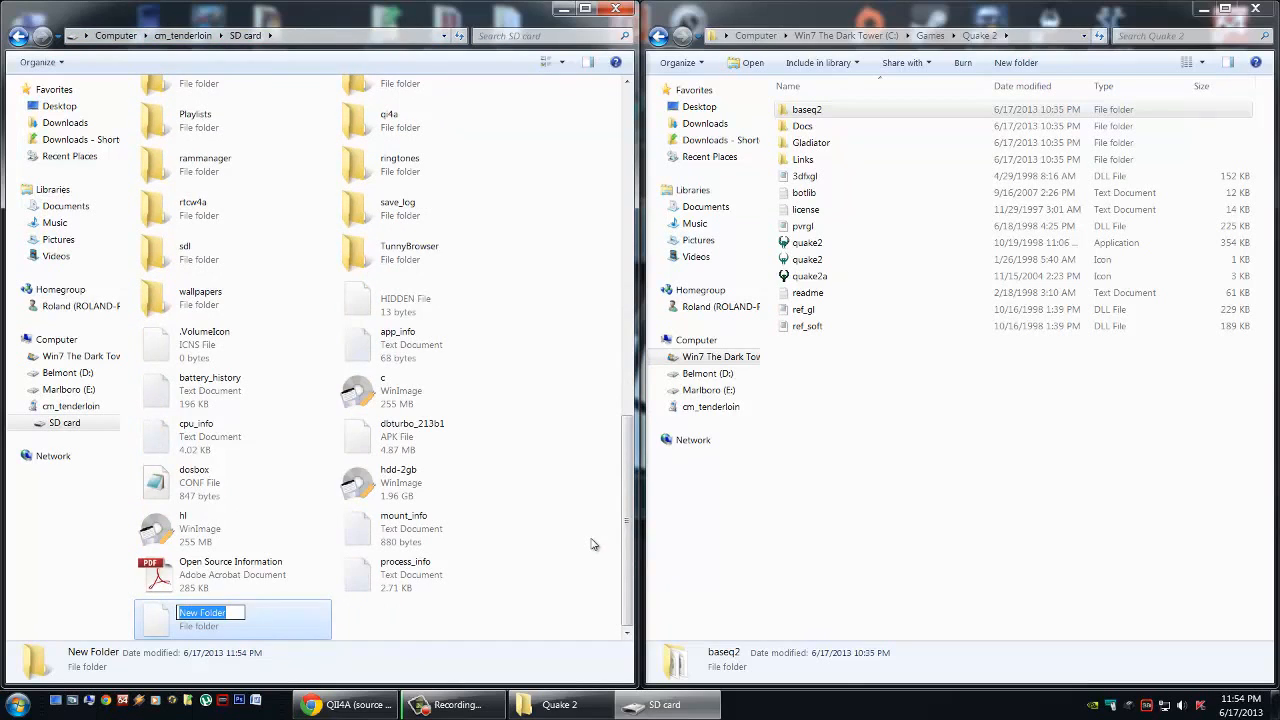
{"action": "type", "text": "q"}
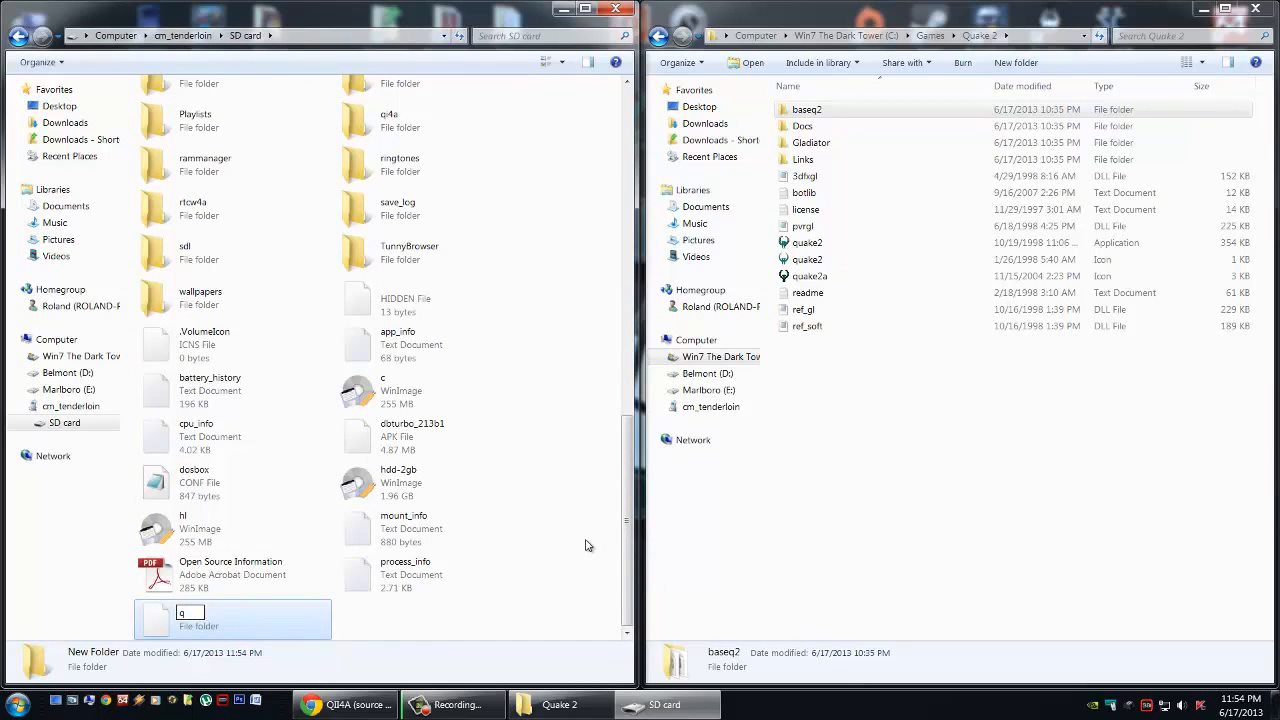
{"action": "type", "text": "ii"}
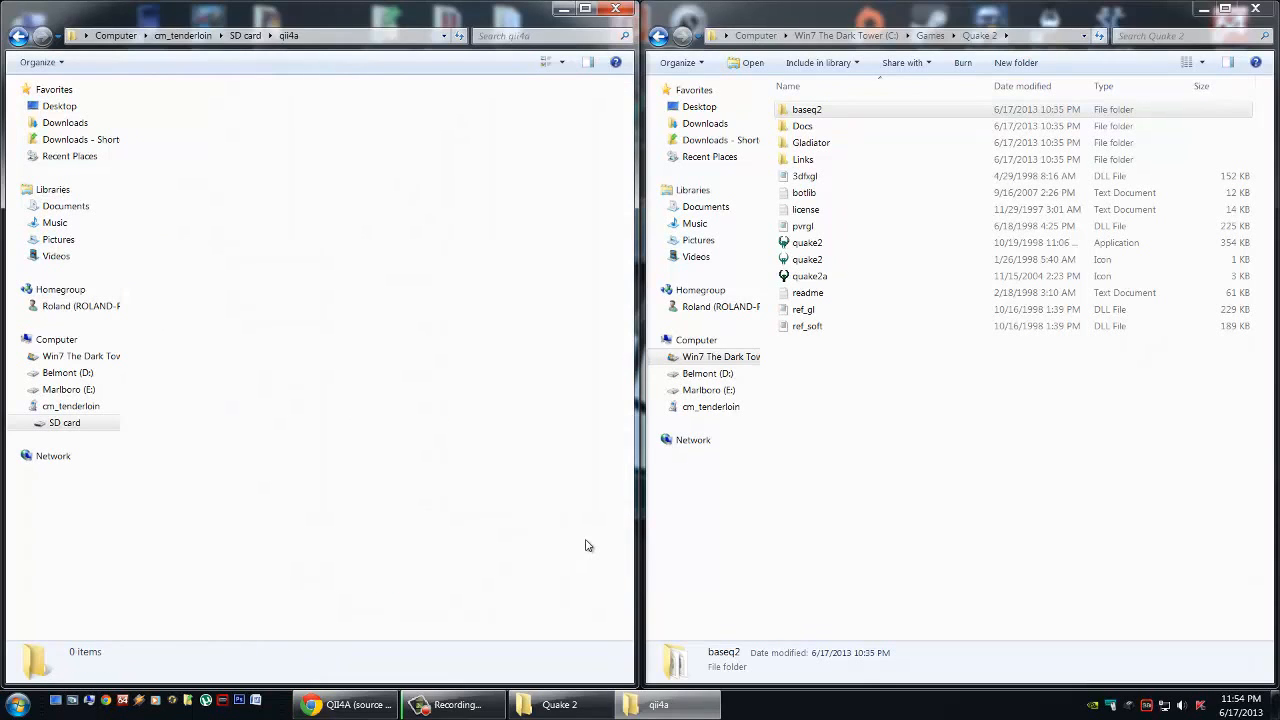
- Copy the baseq2 folder from the Quake 2 window for pasting into qii4a
{"action": "left_click", "coordinate": [806, 108]}
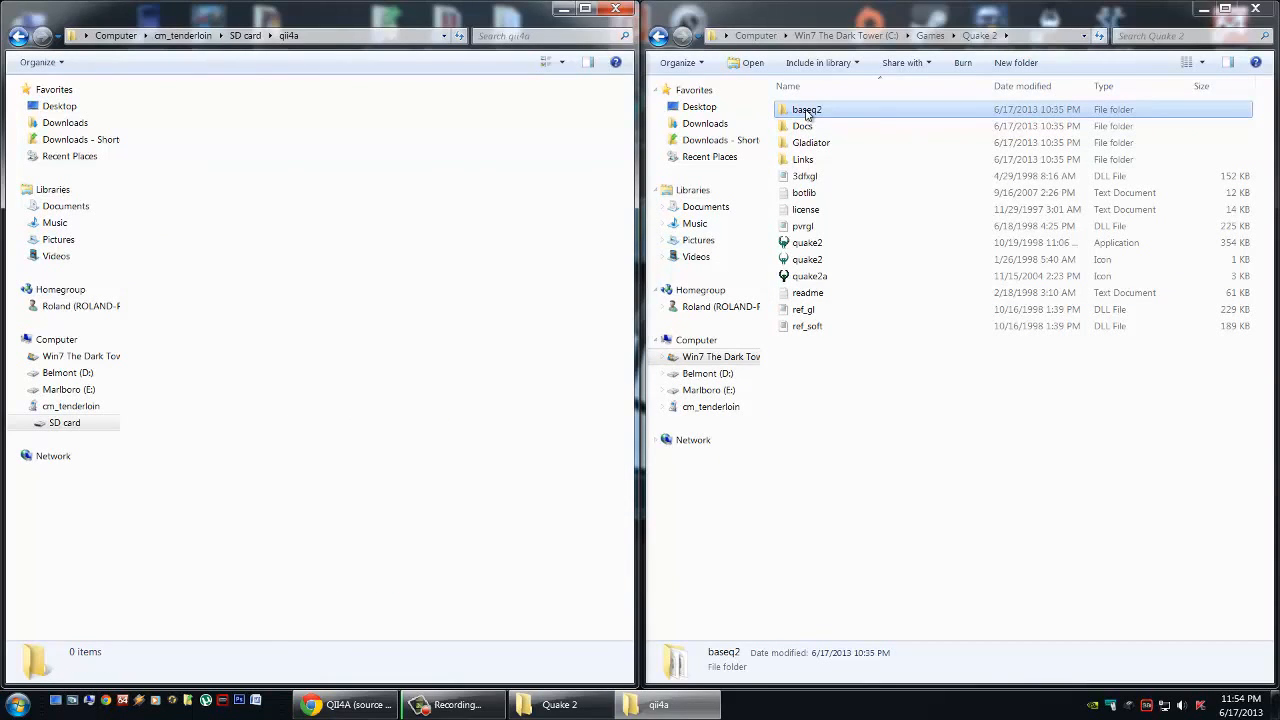
{"action": "right_click", "coordinate": [806, 108]}
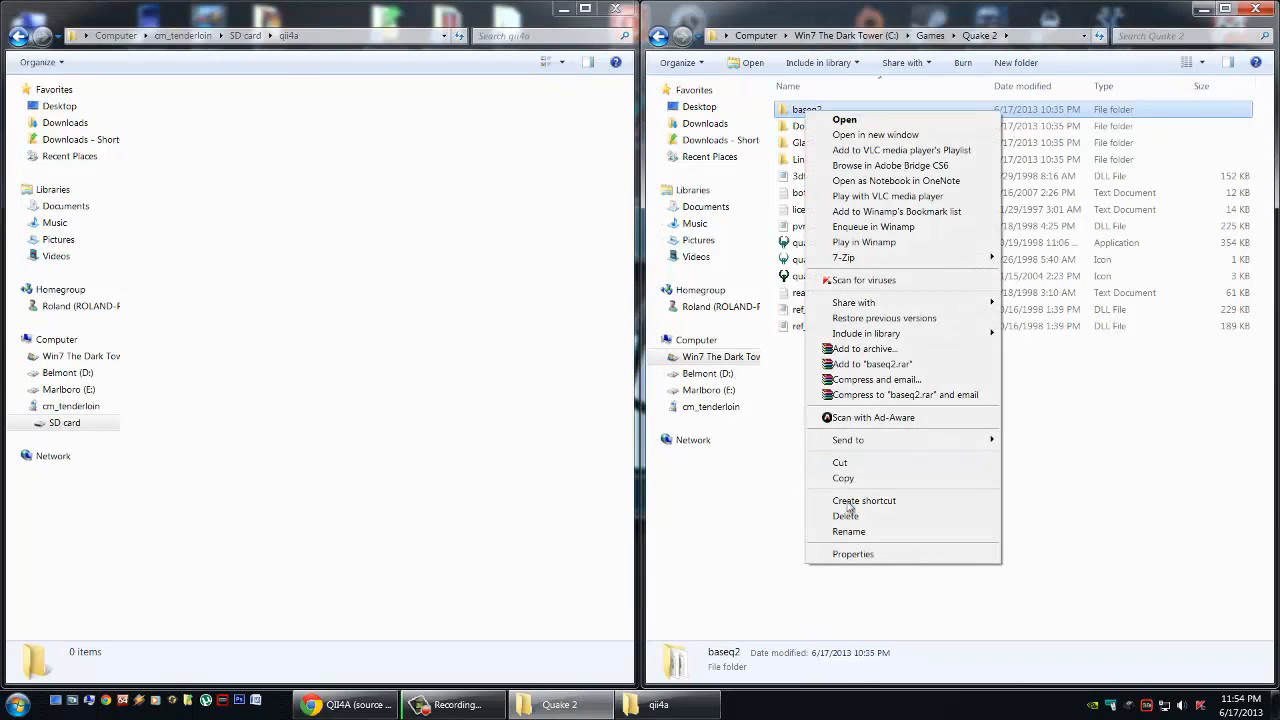
{"action": "left_click", "coordinate": [256, 260]}
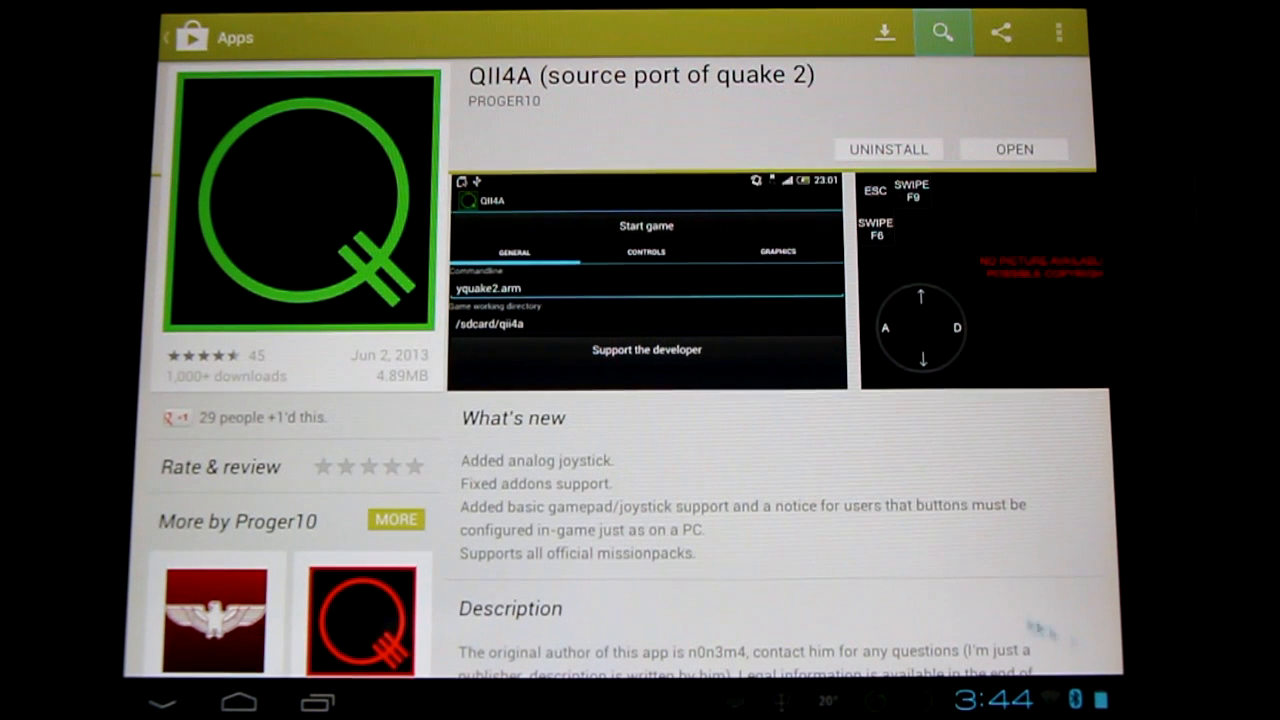
{"action": "mouse_move", "coordinate": [1080, 620]}
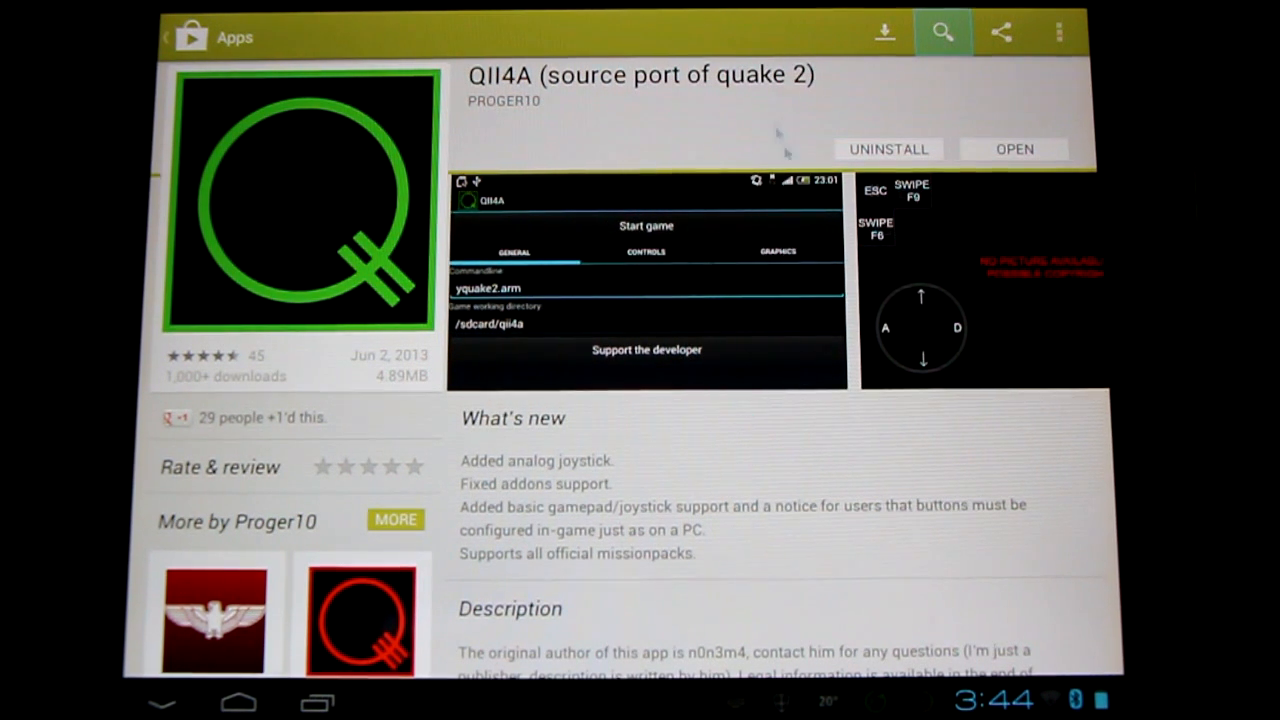
{"action": "mouse_move", "coordinate": [1004, 136]}
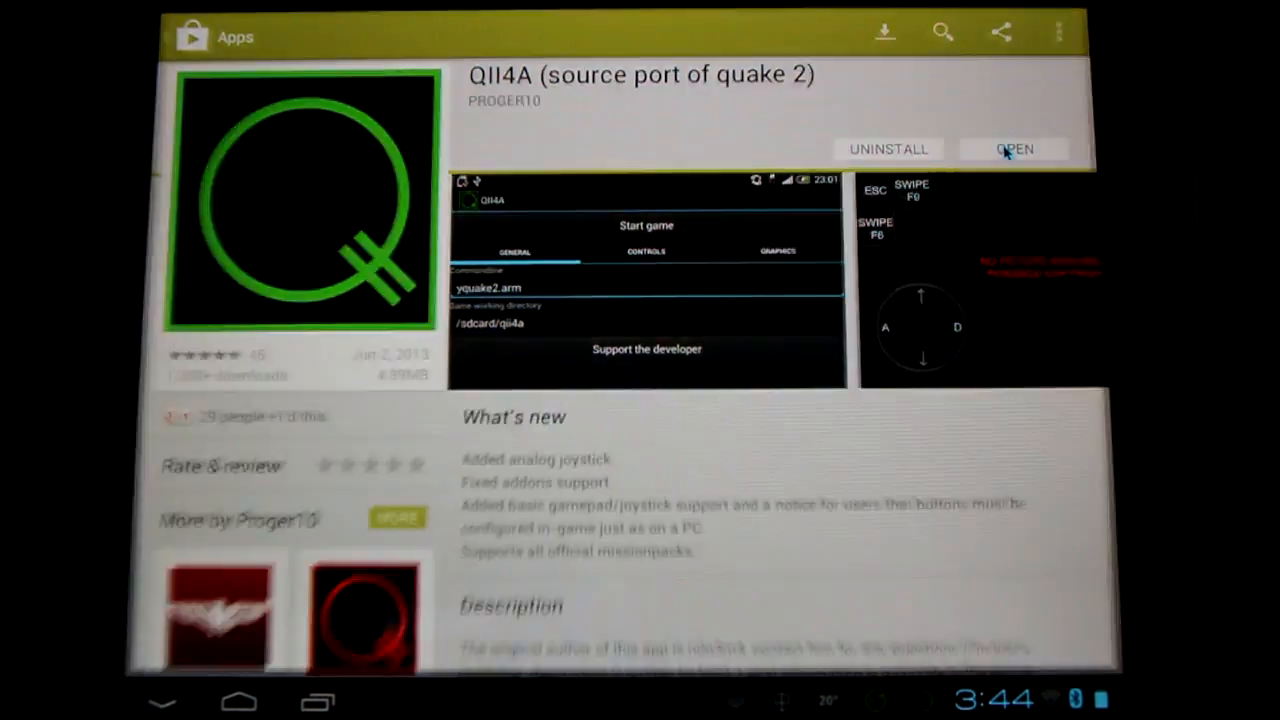
- Launch QII4A from its Google Play page
{"action": "left_click", "coordinate": [1012, 148]}
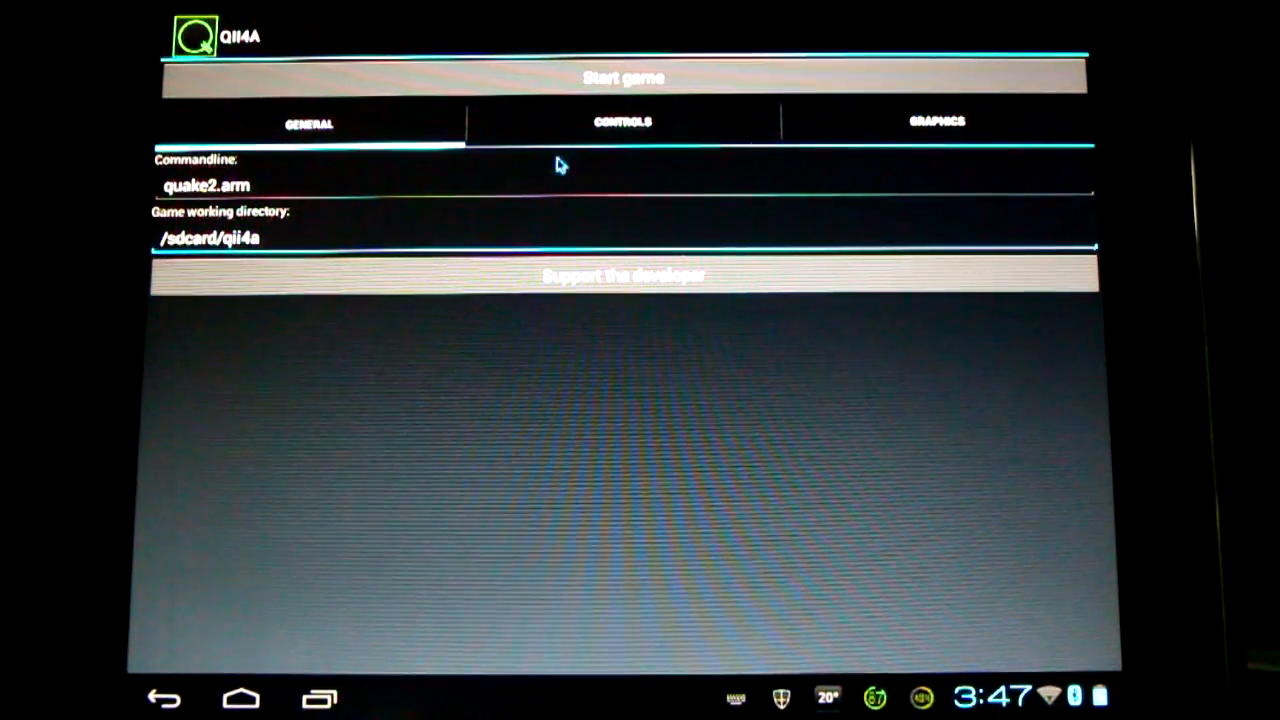
- Show QII4A's Controls settings
{"action": "left_click", "coordinate": [624, 122]}
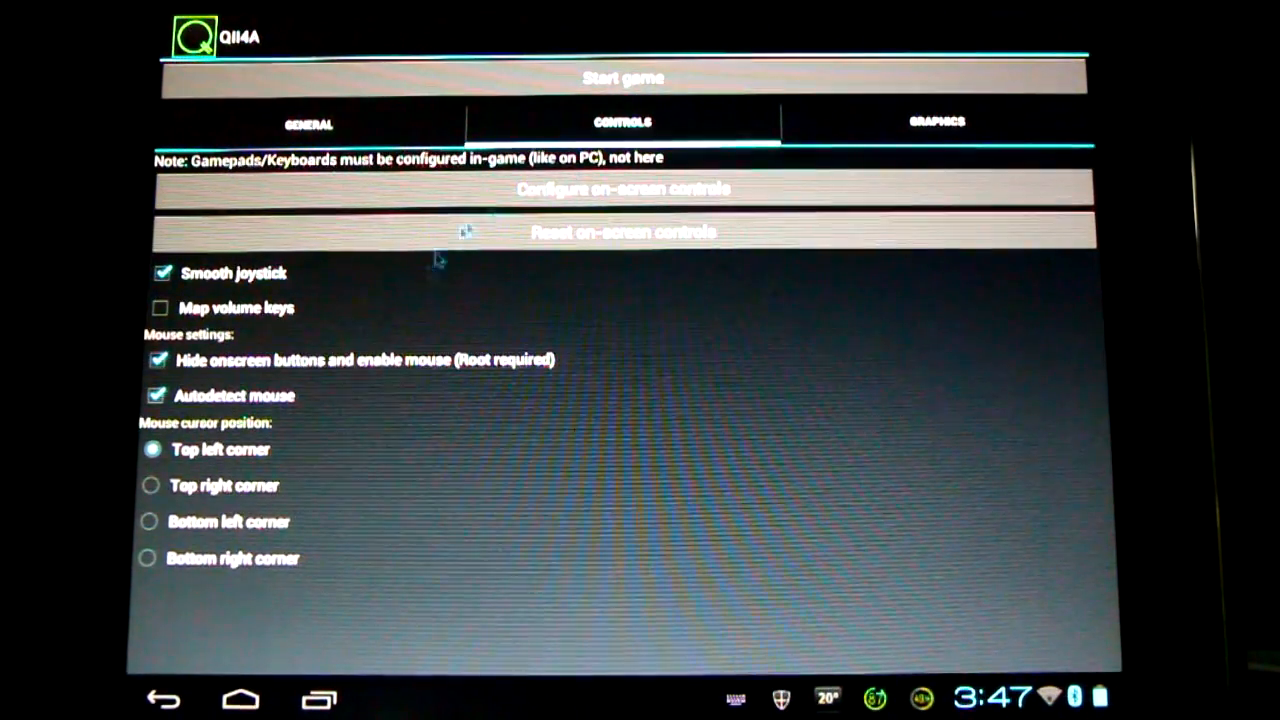
{"action": "mouse_move", "coordinate": [260, 384]}
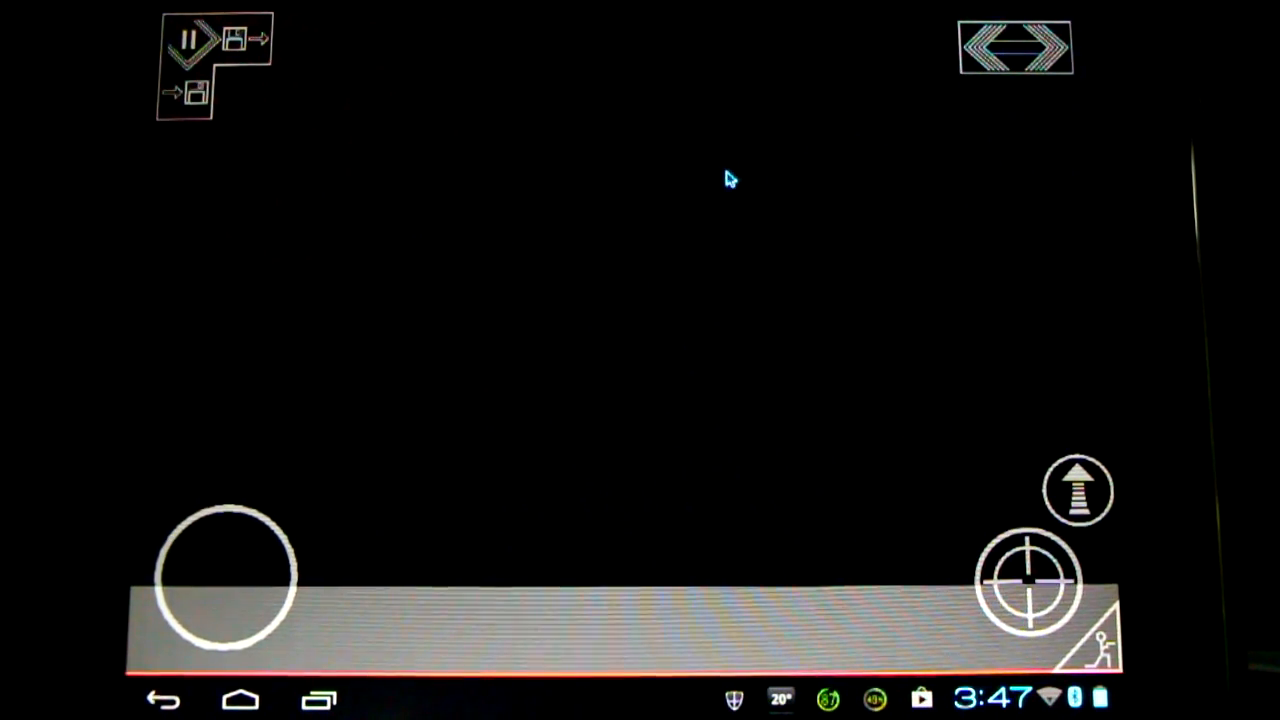
{"action": "mouse_move", "coordinate": [716, 612]}
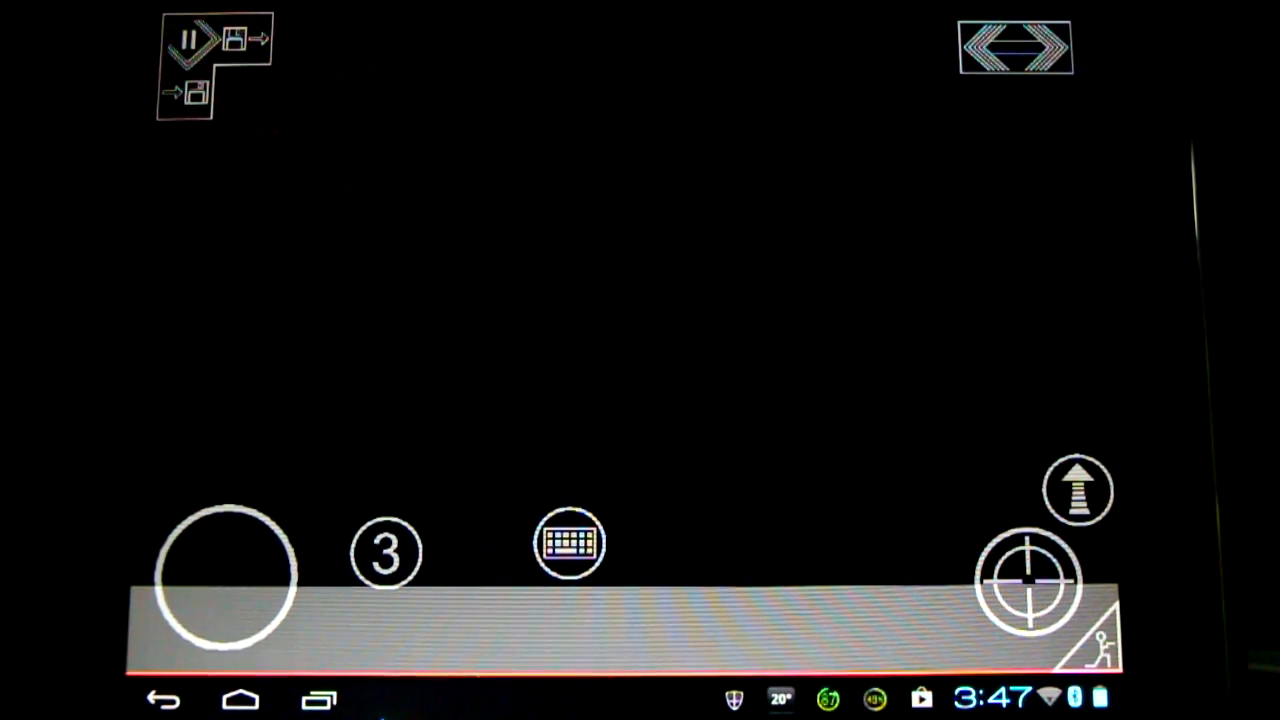
- Drag the on-screen fire and jump buttons leftward in the controls layout
{"action": "left_click_drag", "start_coordinate": [1030, 580], "coordinate": [944, 536]}
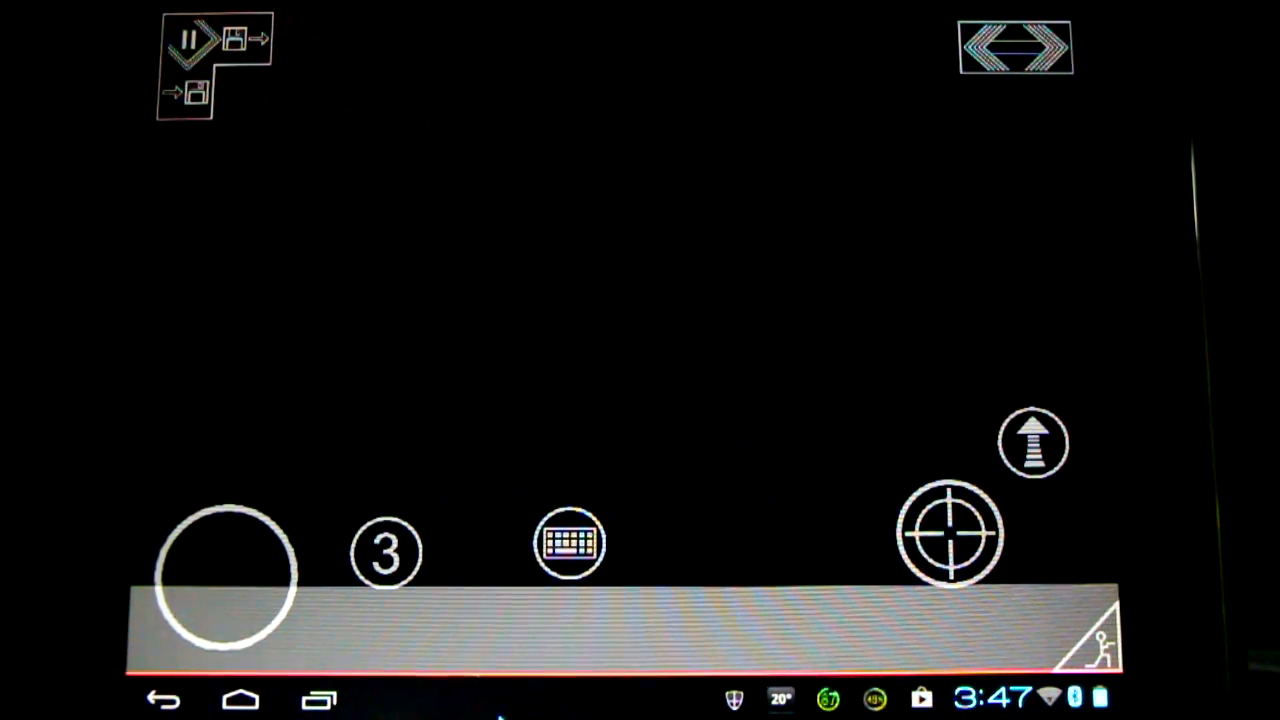
{"action": "mouse_move", "coordinate": [516, 680]}
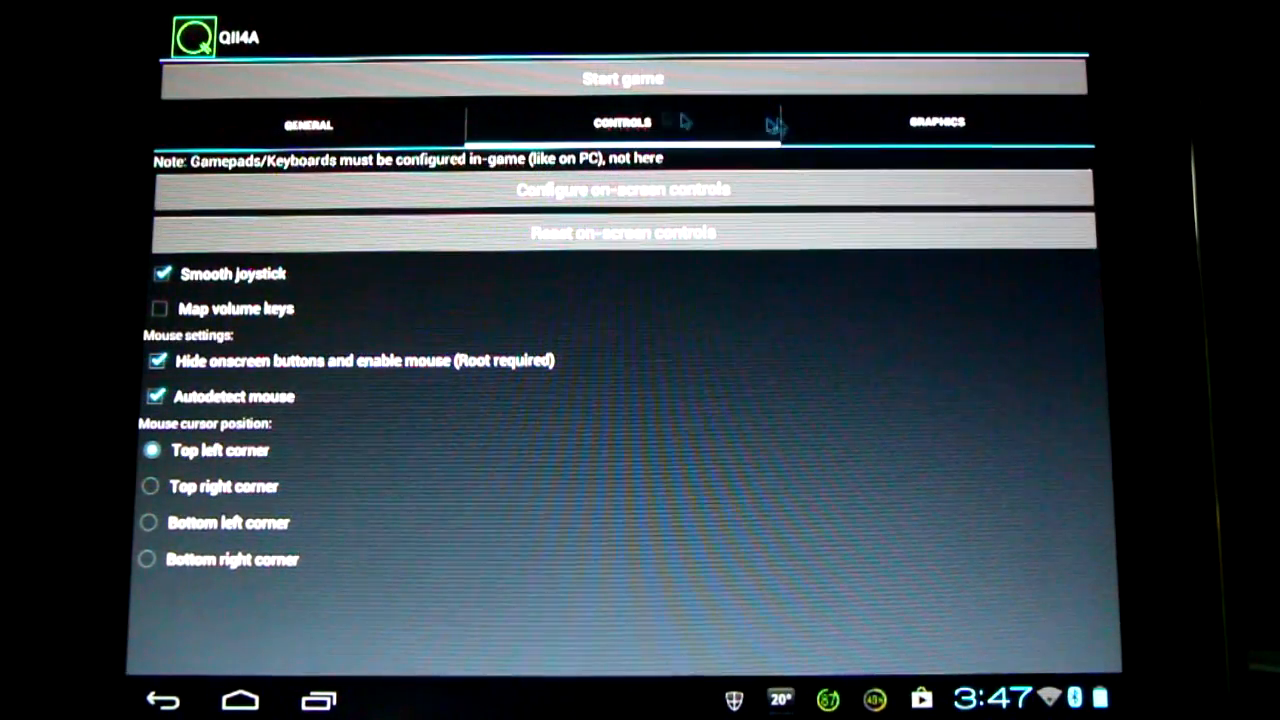
- Enable 32 bit color in Graphics settings, then start Quake 2
{"action": "left_click", "coordinate": [936, 122]}
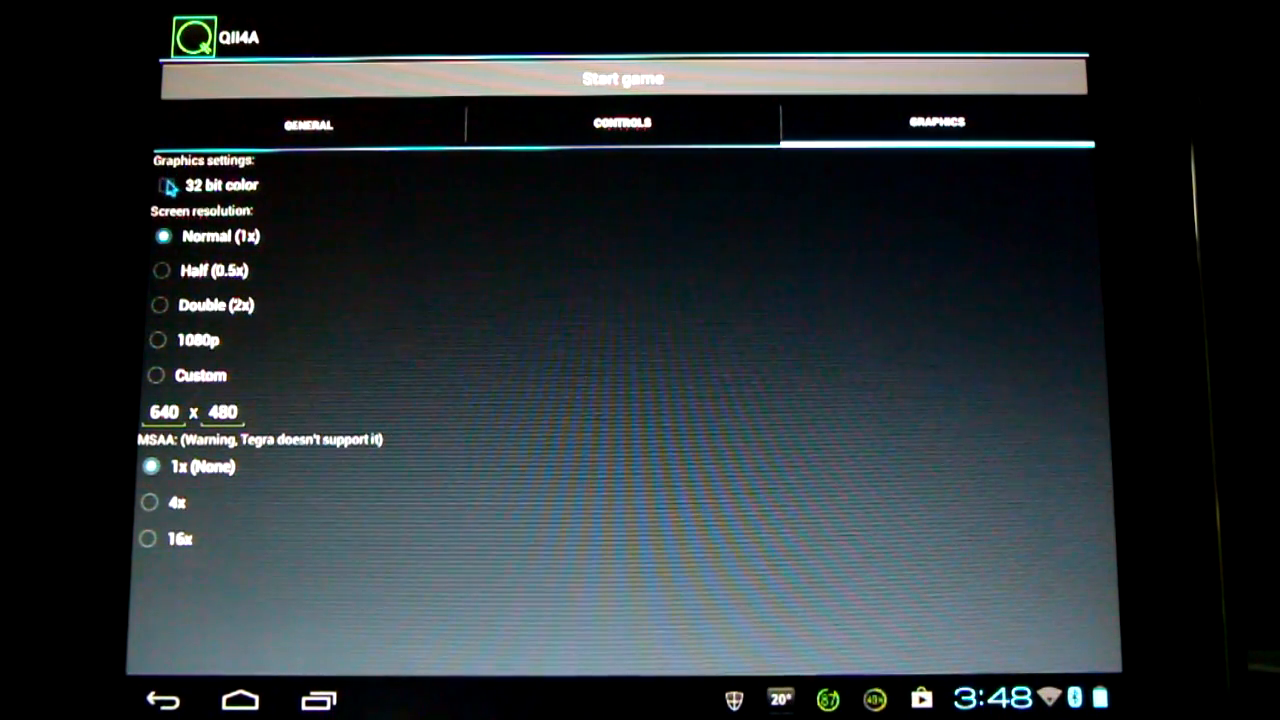
{"action": "left_click", "coordinate": [168, 184]}
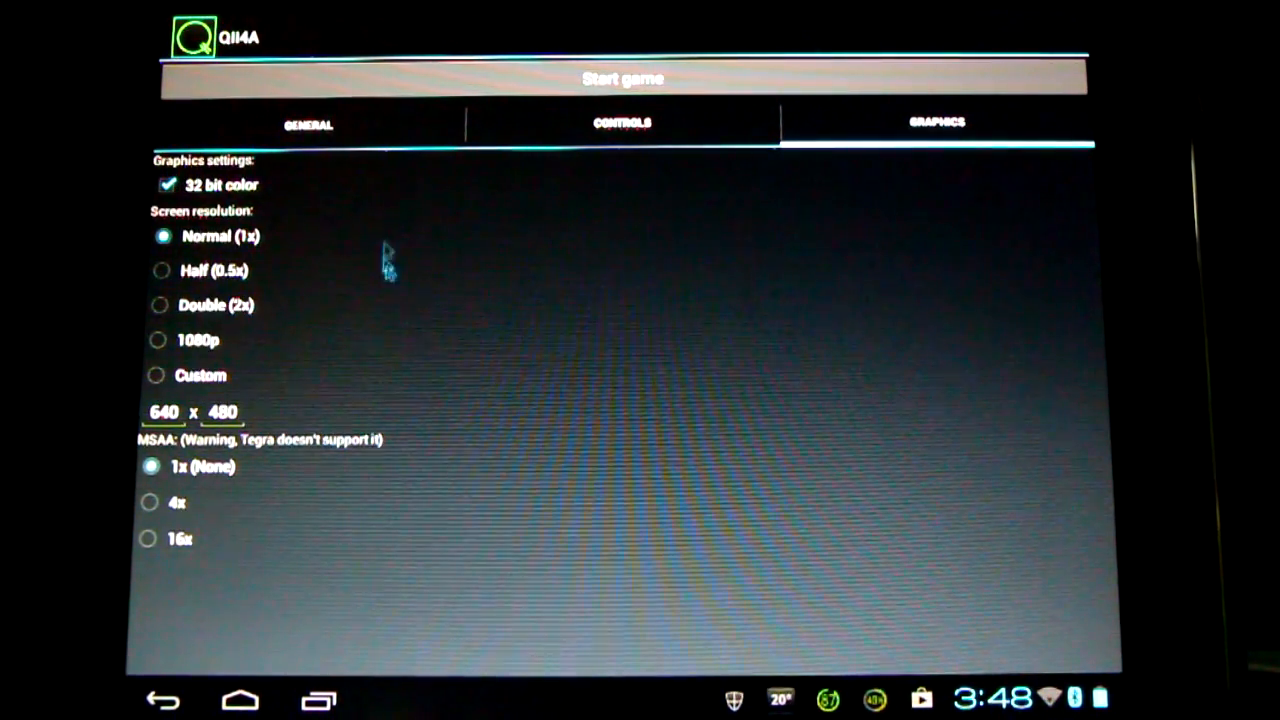
{"action": "left_click", "coordinate": [622, 122]}
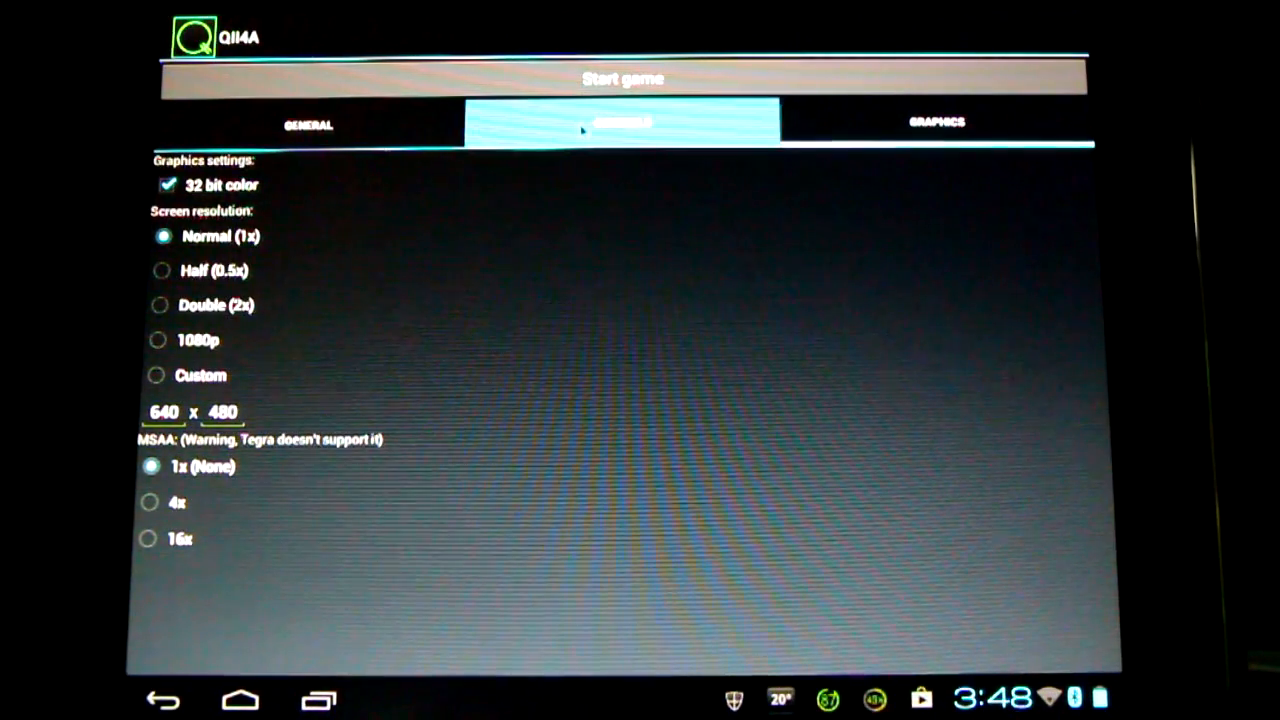
{"action": "left_click", "coordinate": [622, 122]}
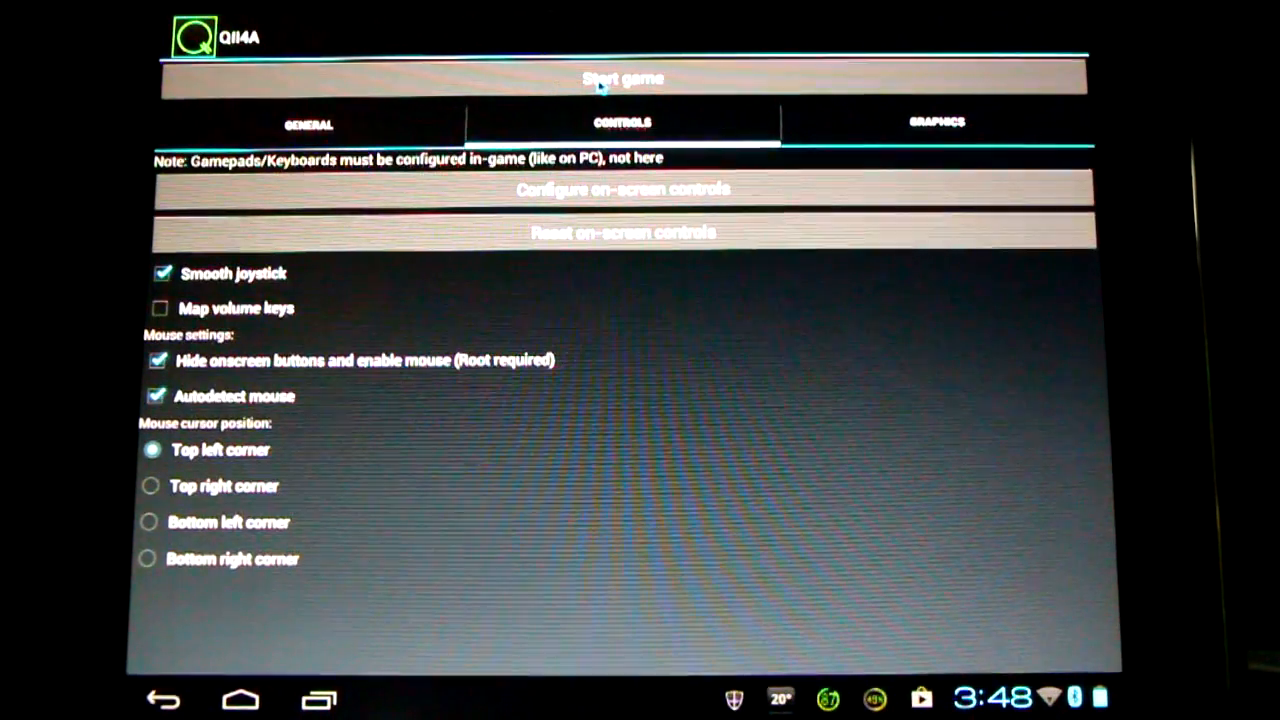
{"action": "left_click", "coordinate": [622, 80]}
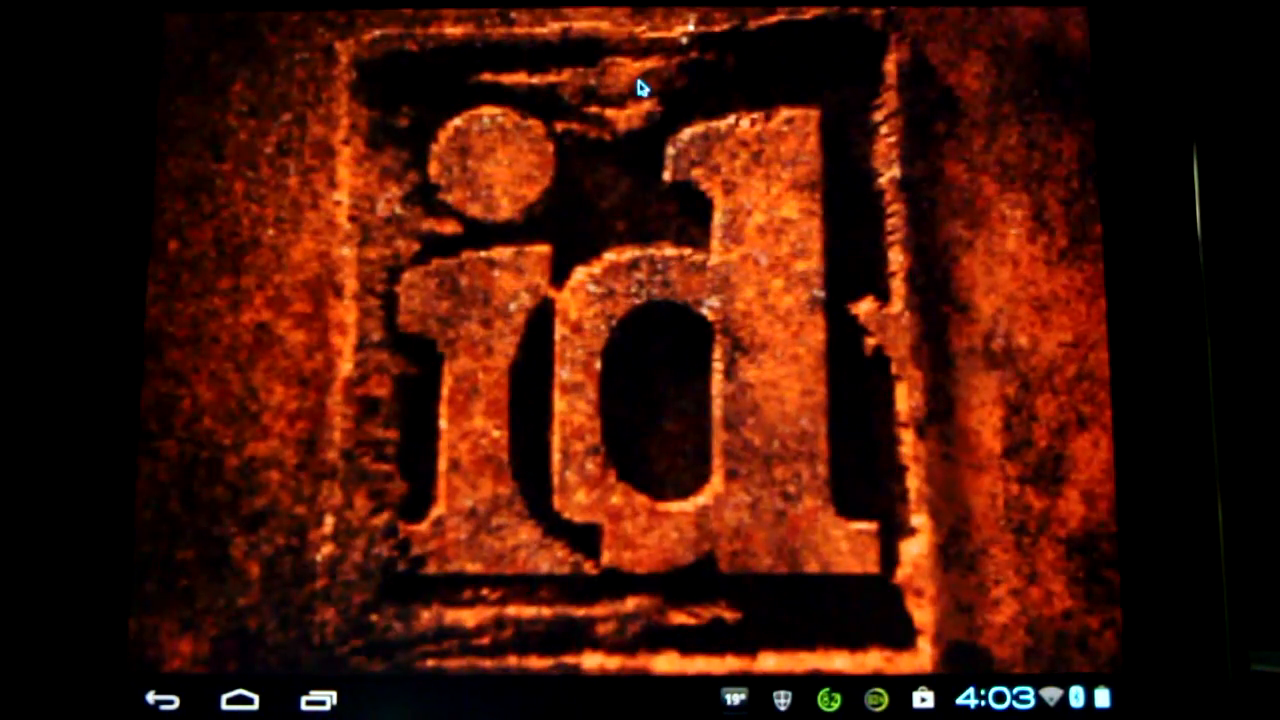